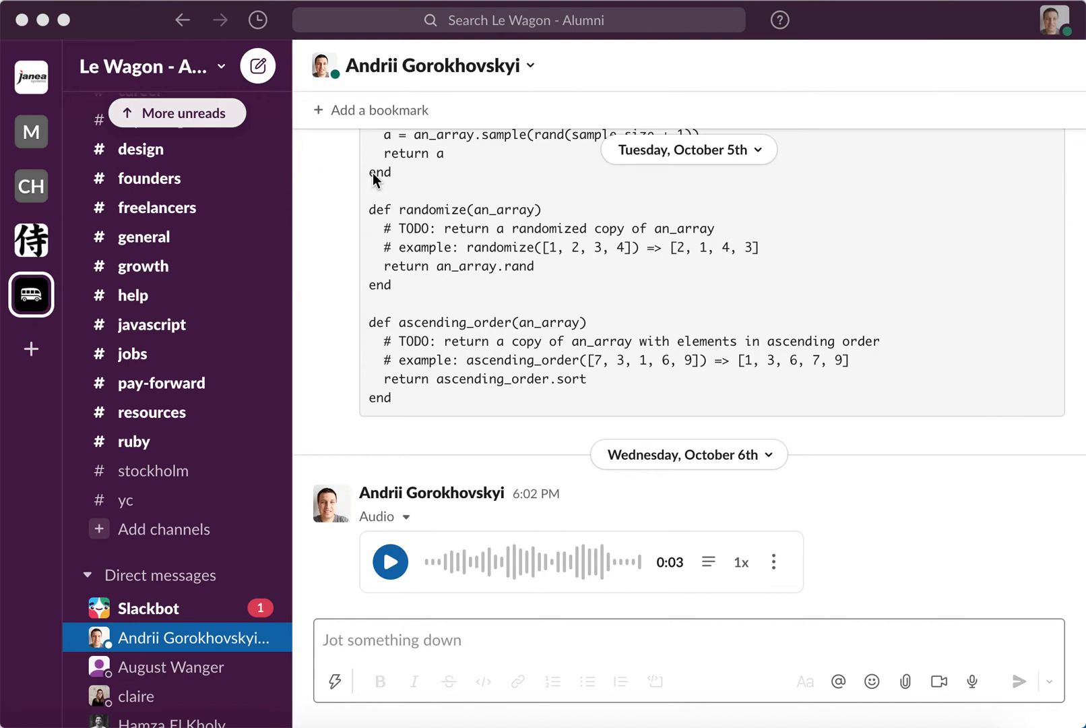
mouse_move(744, 473)
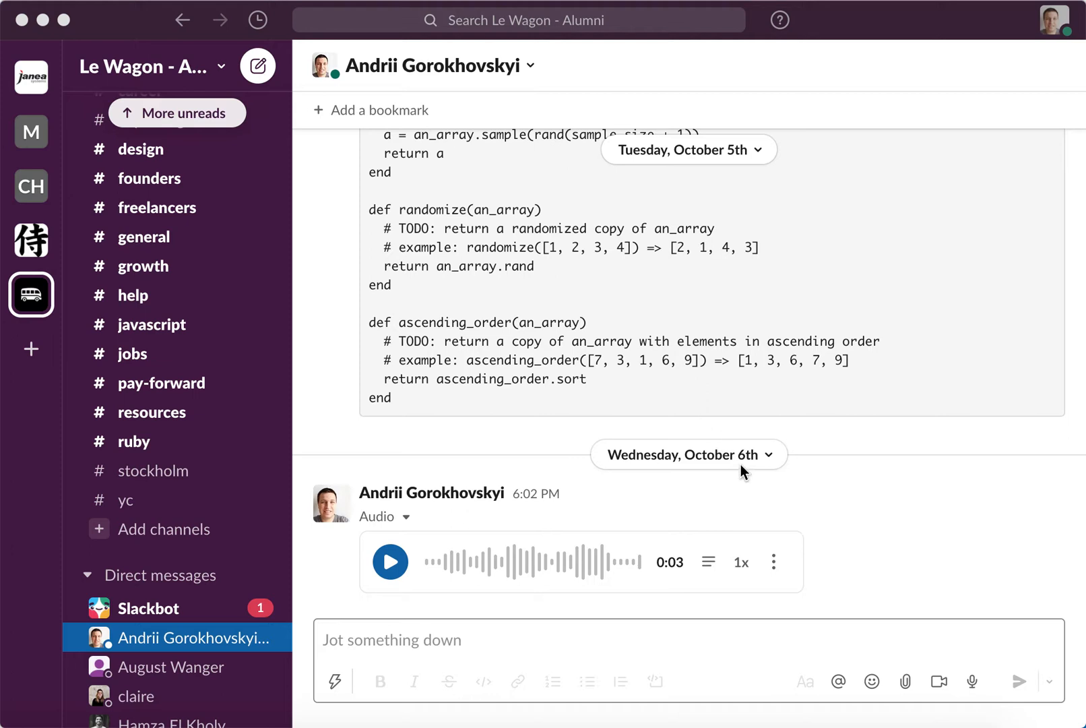
mouse_move(832, 557)
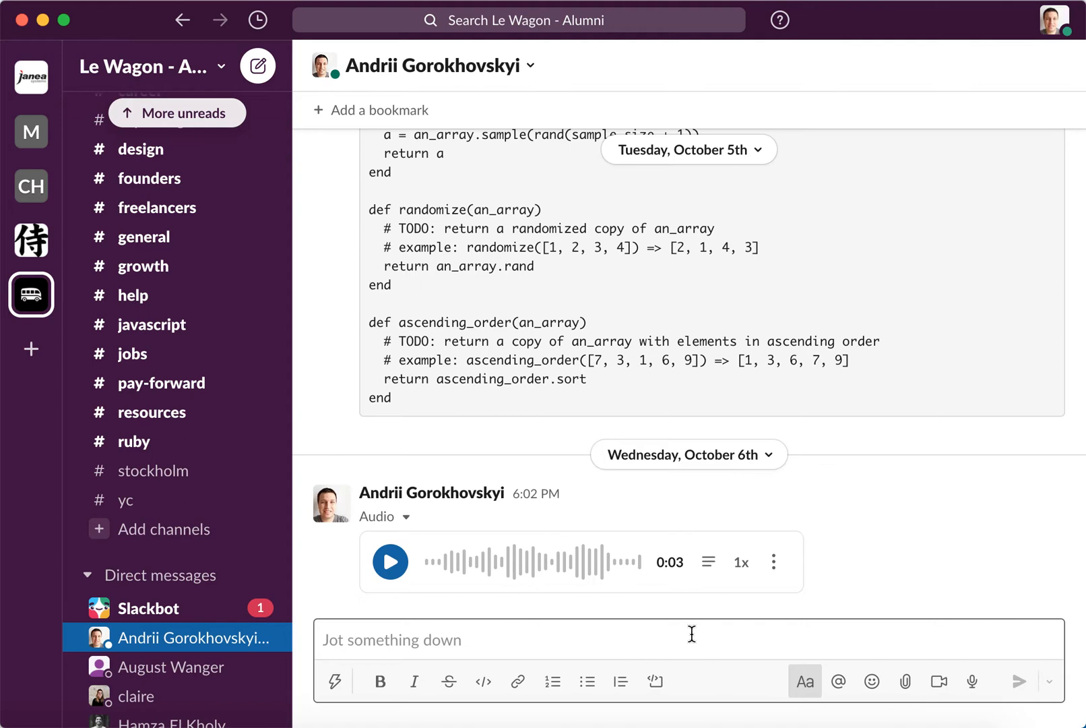
mouse_move(939, 681)
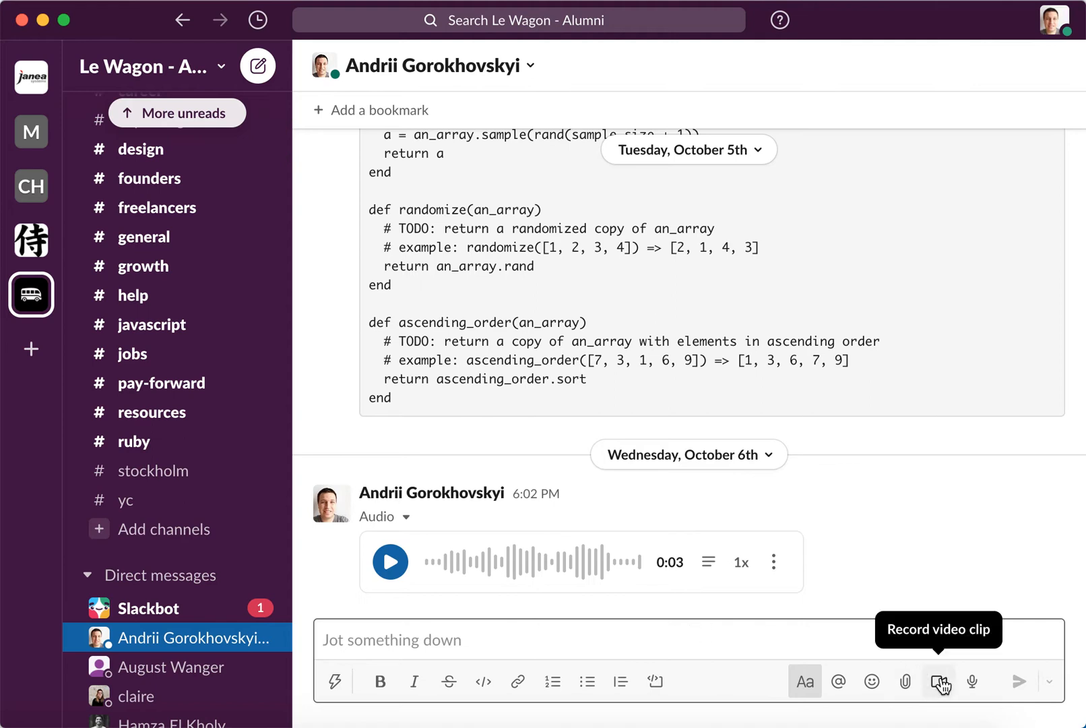
mouse_move(973, 681)
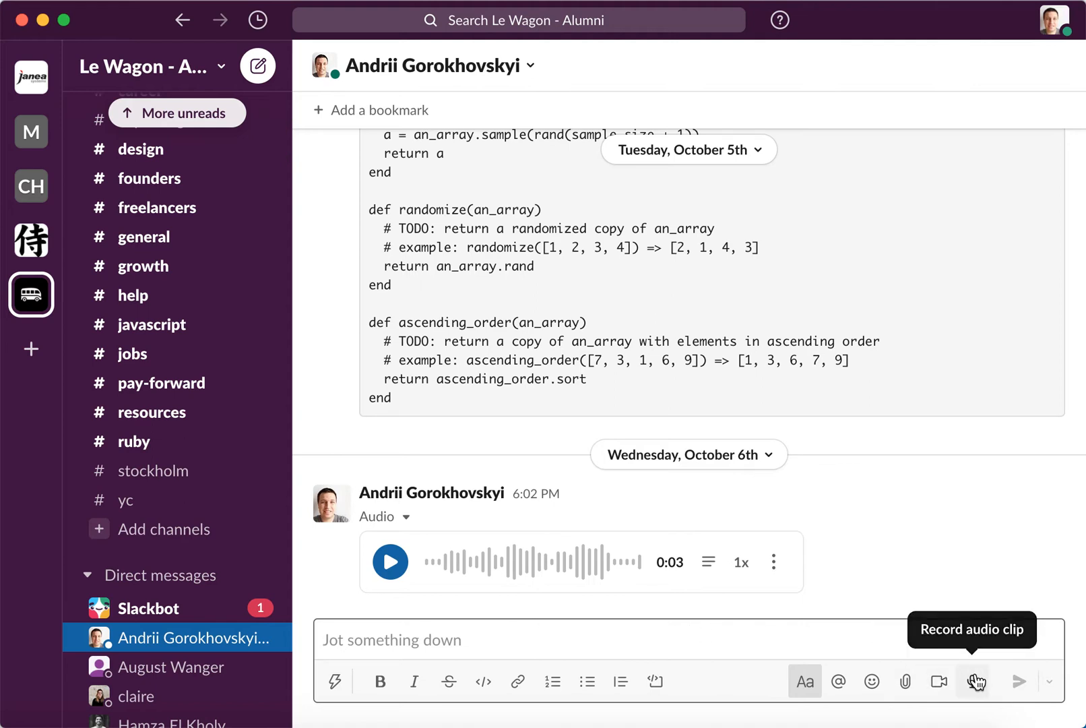
mouse_move(939, 681)
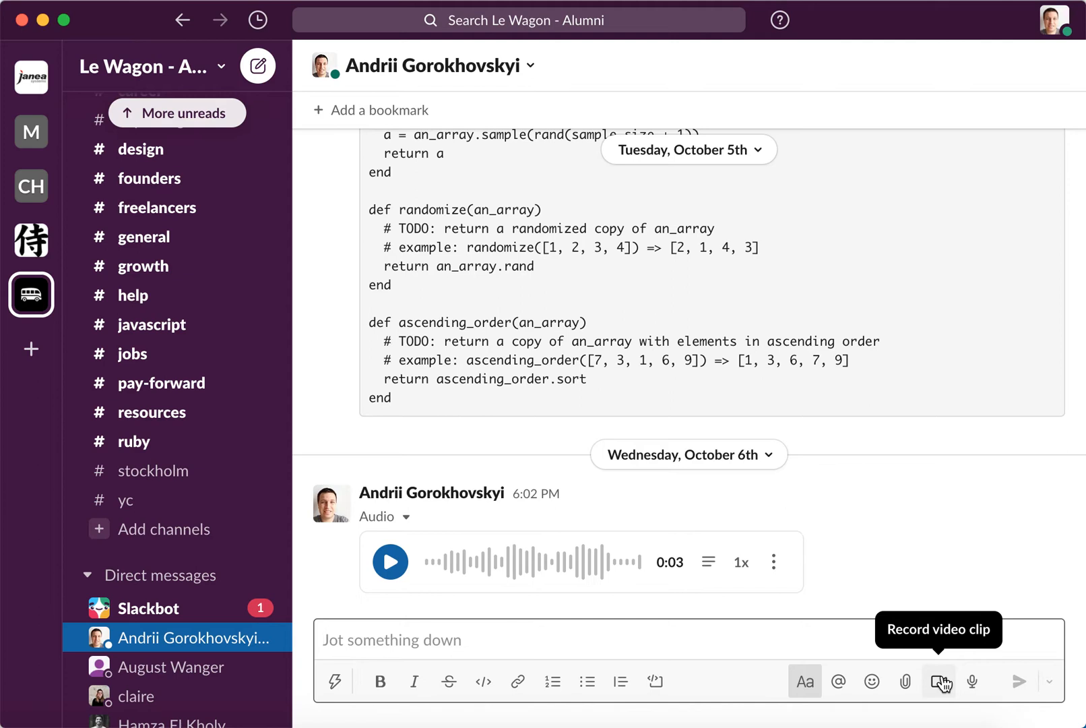
mouse_move(648, 638)
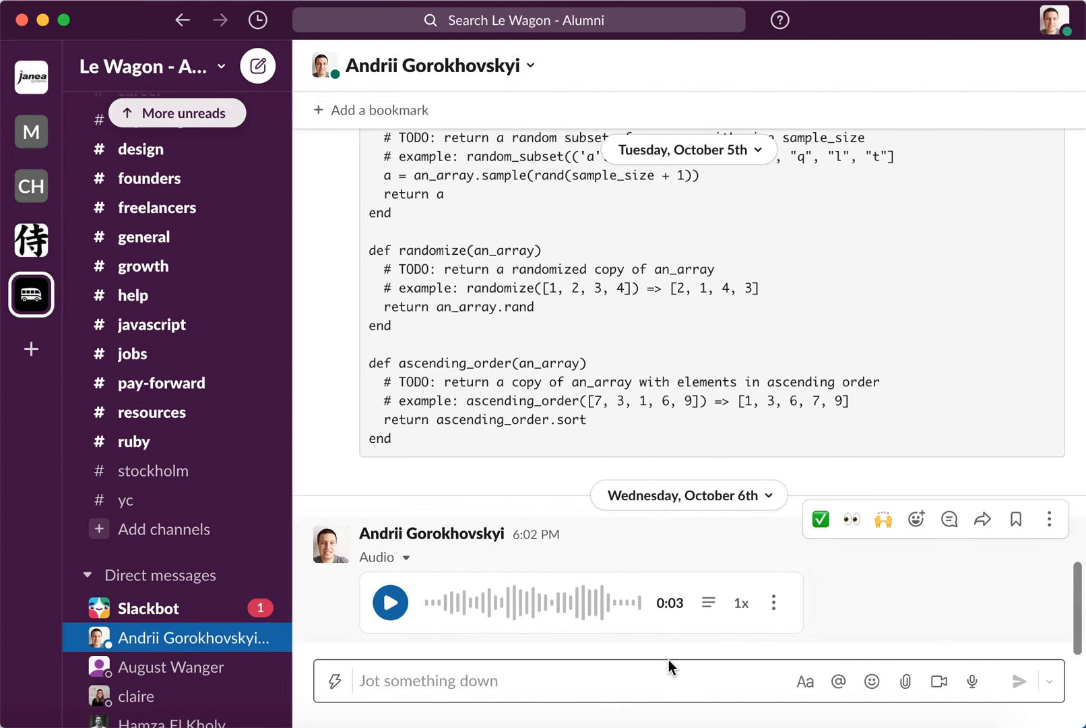
mouse_move(939, 681)
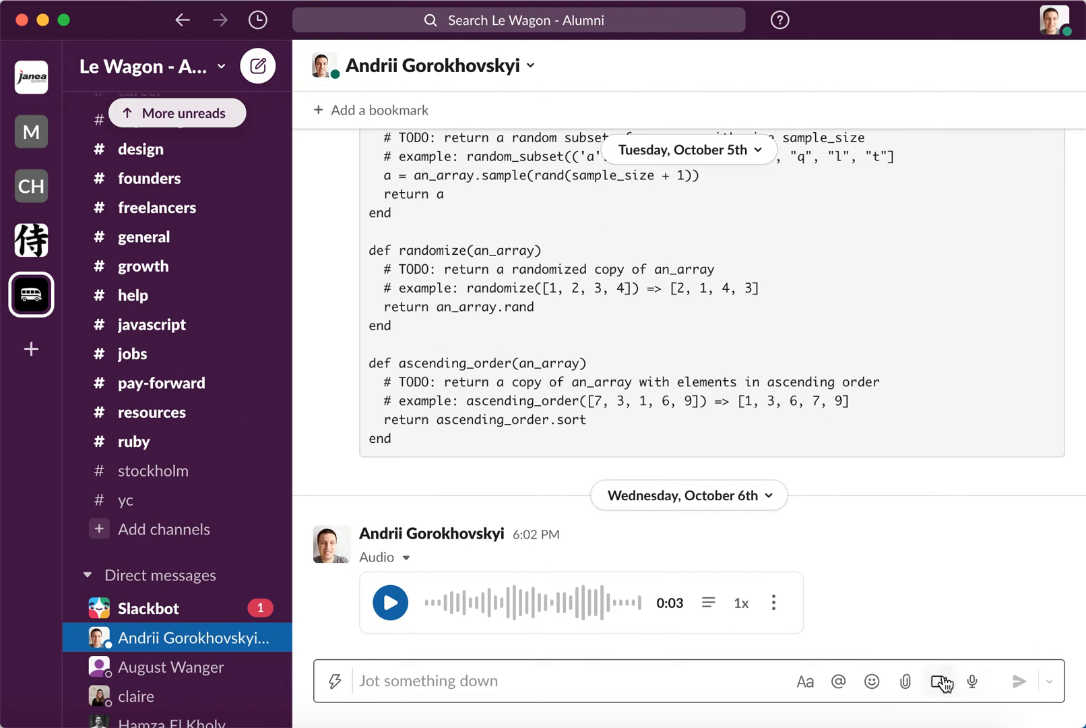
mouse_move(939, 681)
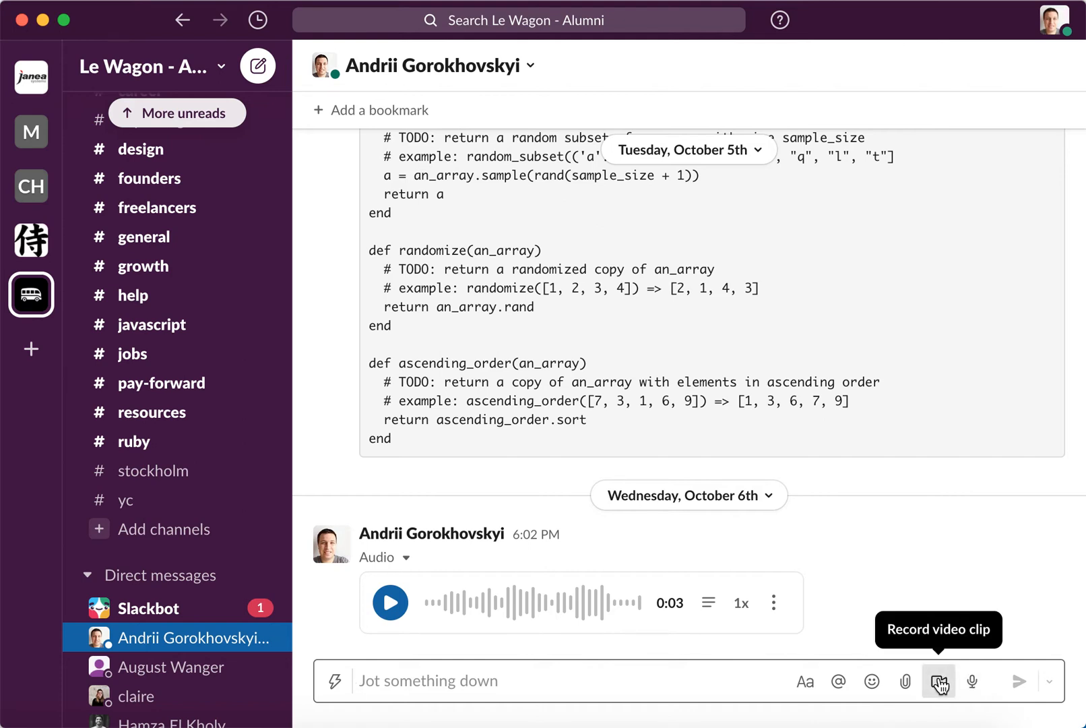
- Open Slack's video clip recorder, turn on the camera preview, and glance at Settings
left_click(939, 680)
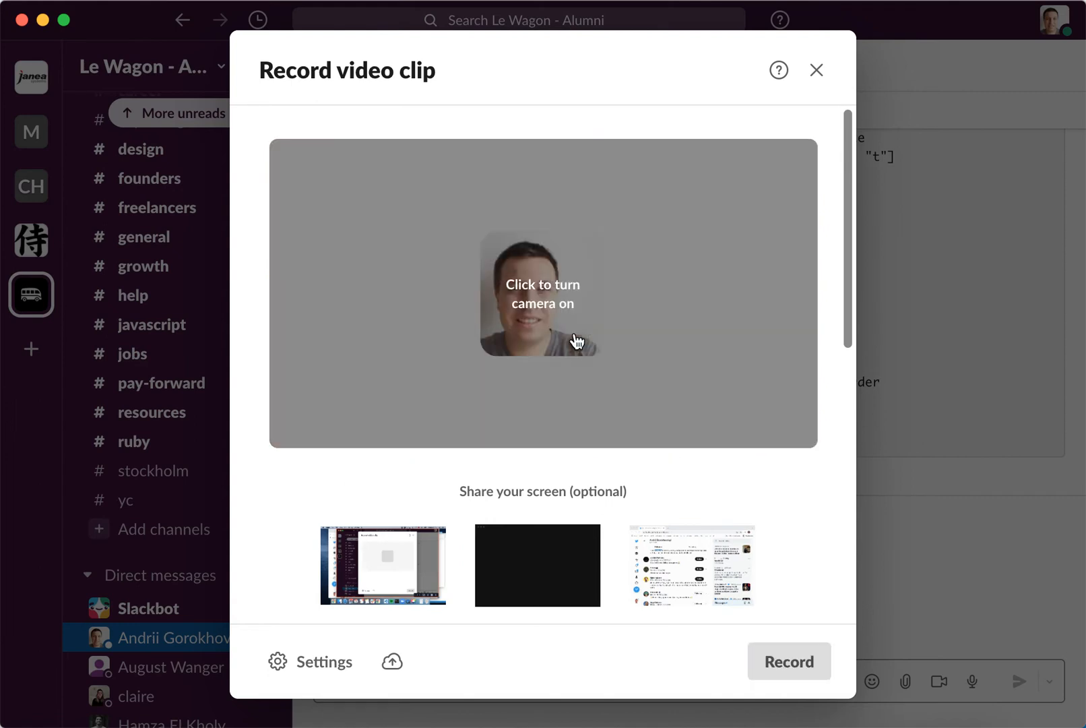
left_click(542, 293)
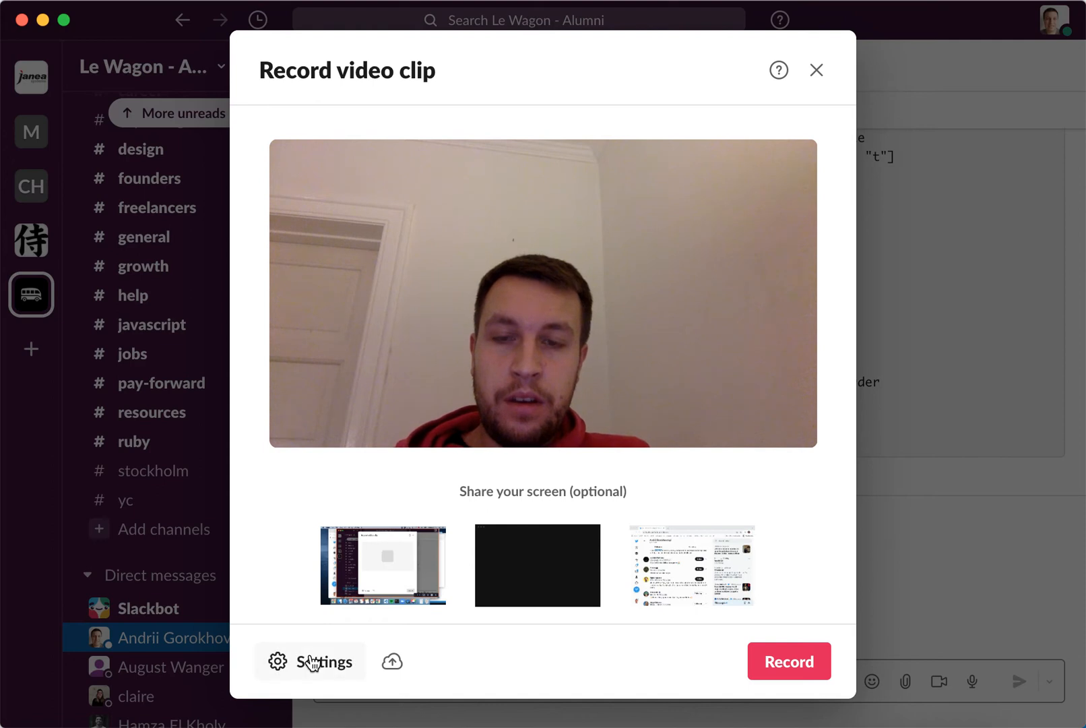
left_click(310, 661)
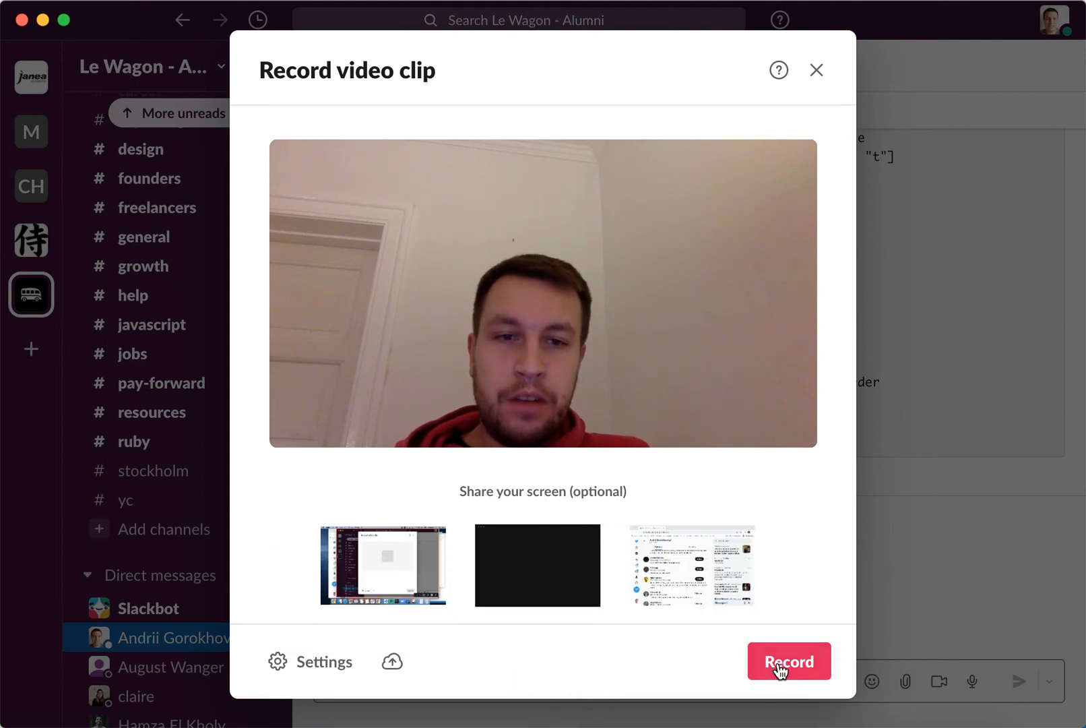
- Record a 16-second clip with one pause and resume, then stop for review
left_click(788, 661)
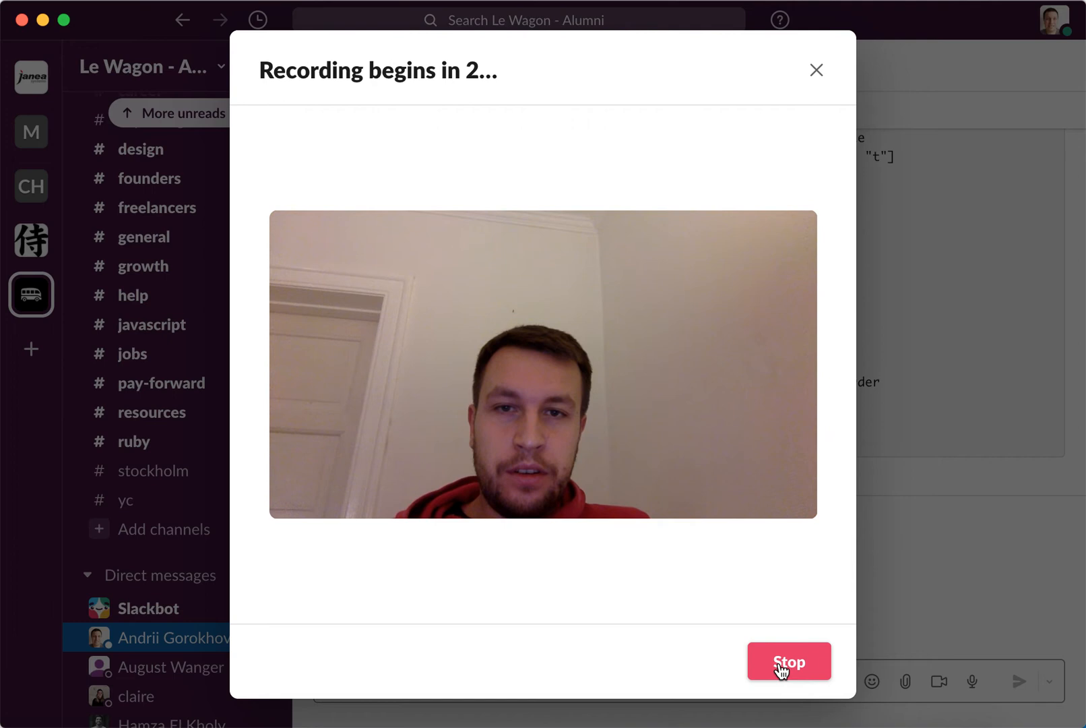
mouse_move(580, 264)
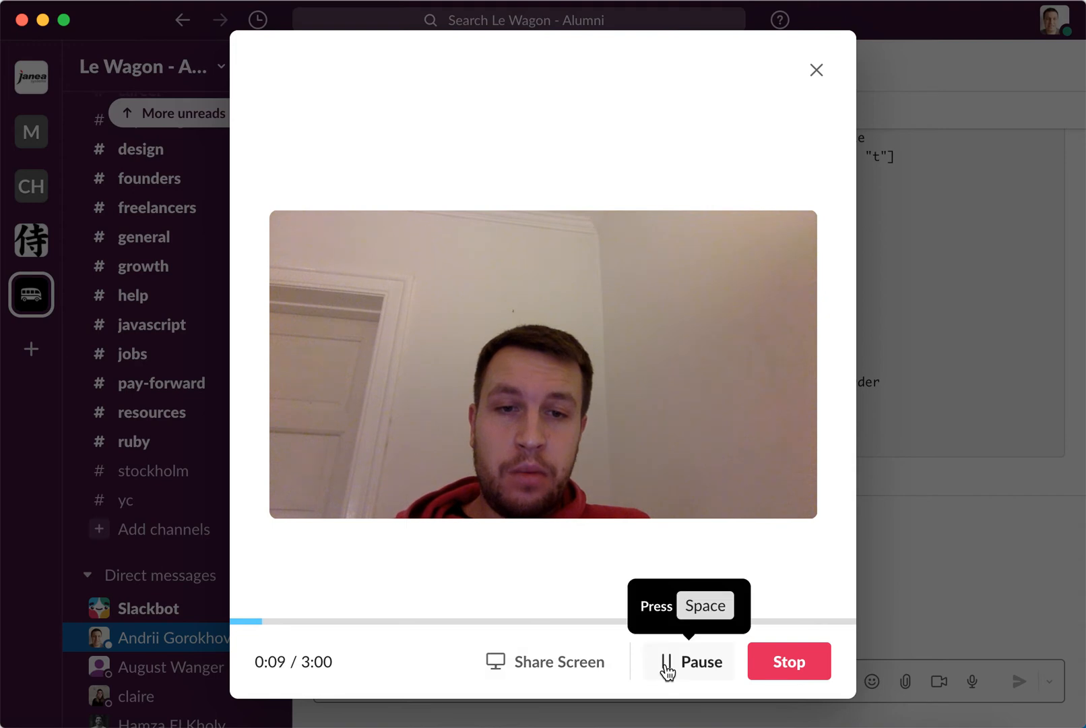
left_click(689, 660)
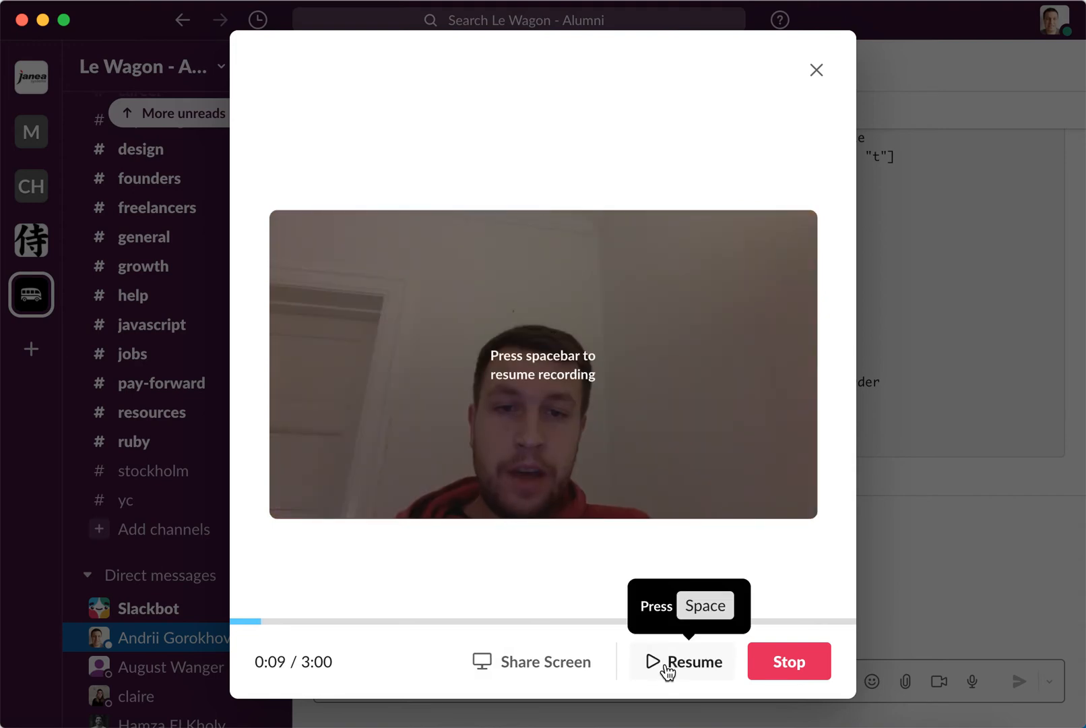
left_click(683, 661)
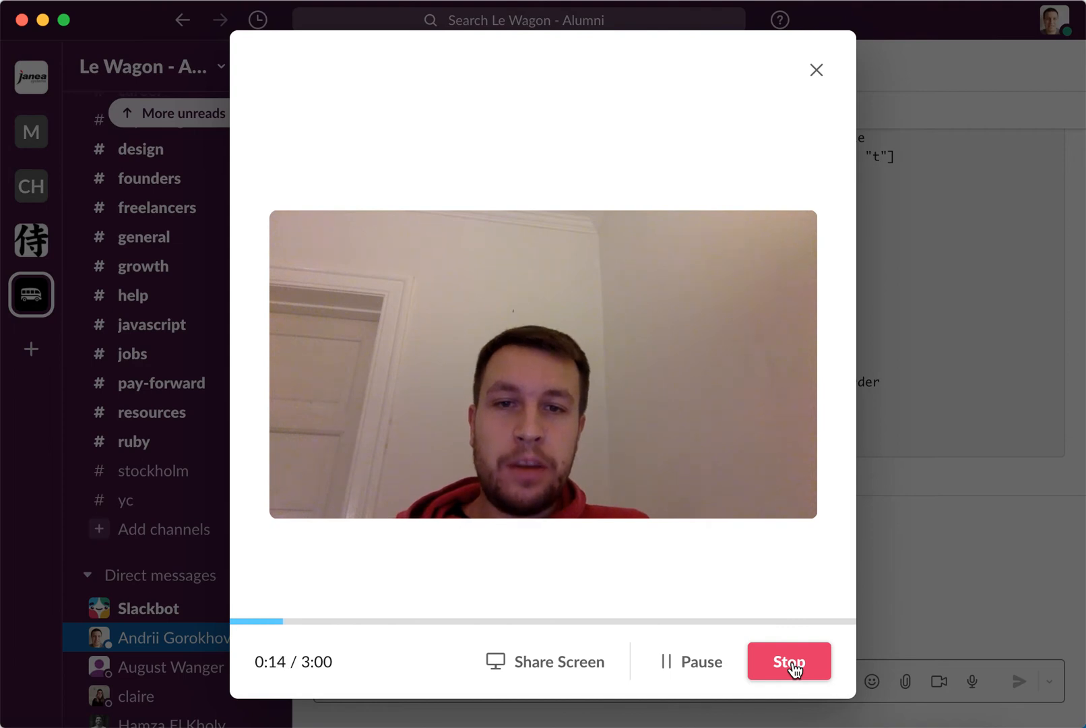
left_click(787, 660)
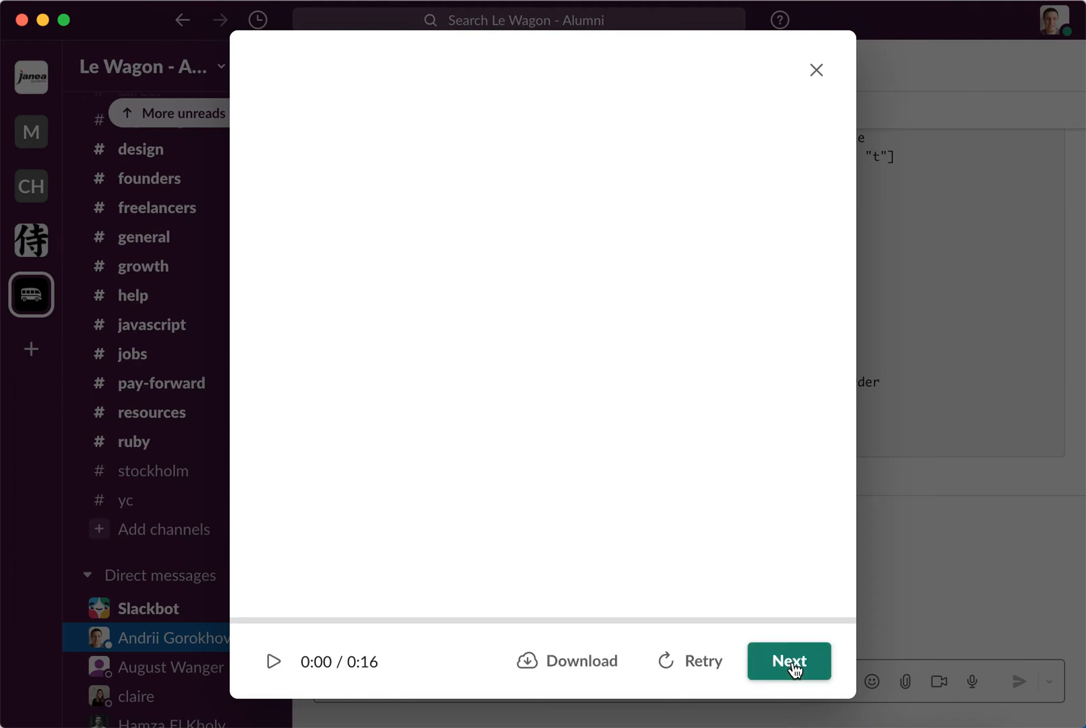
- Preview the 16-second recording and attach it to the direct message draft
left_click(273, 661)
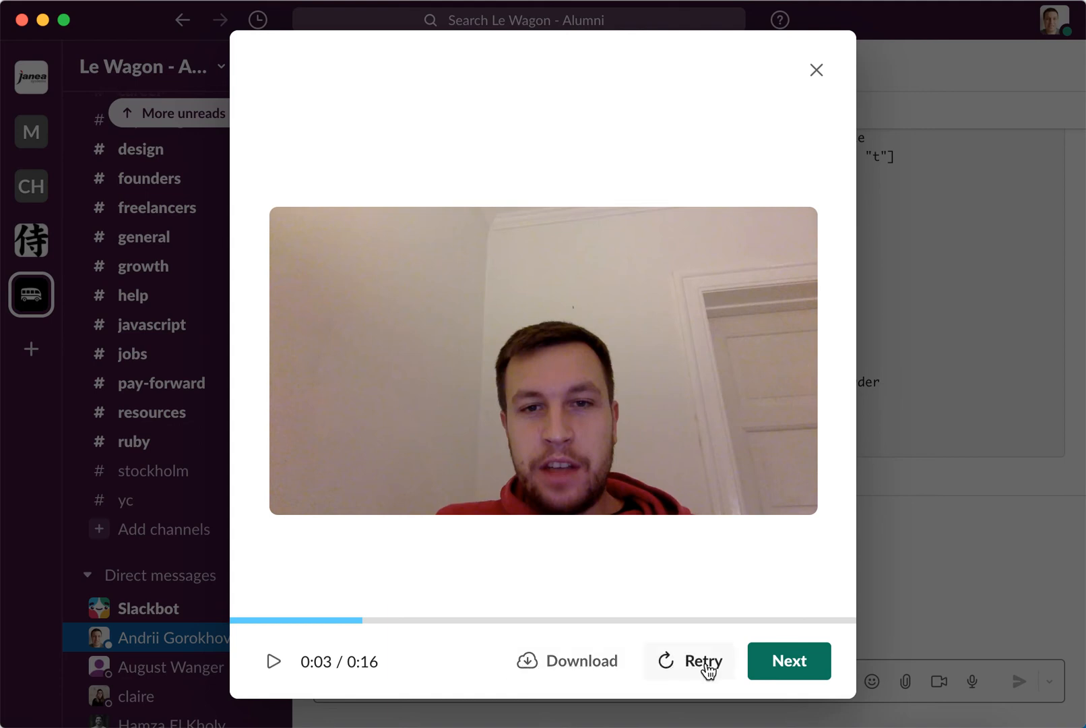
left_click(788, 660)
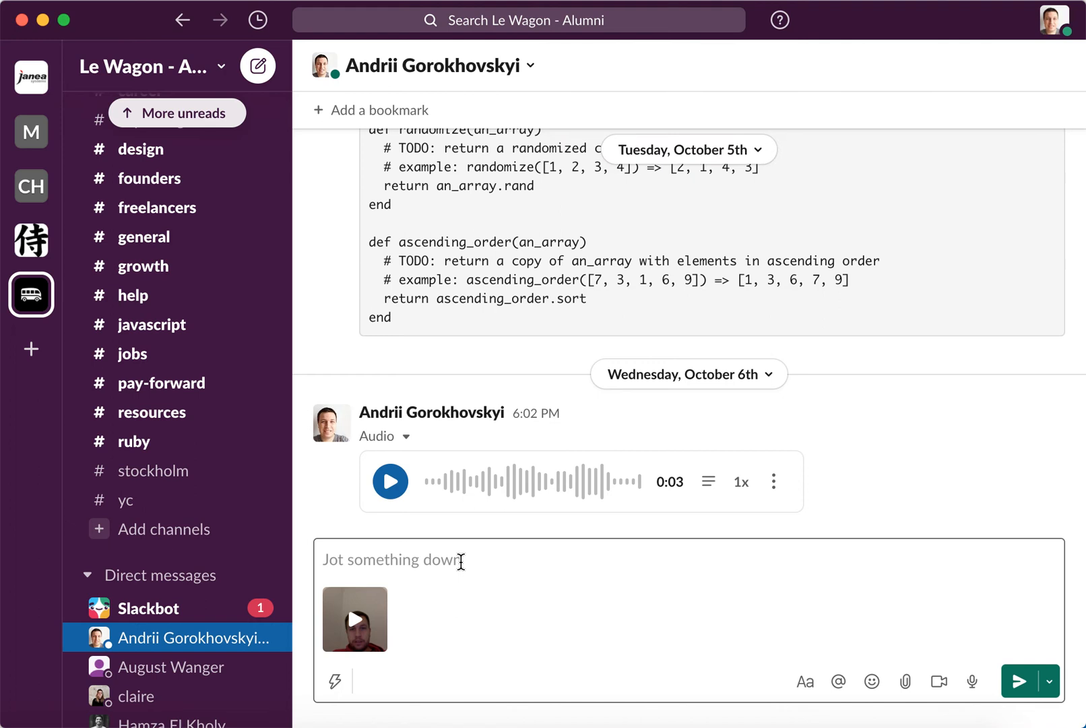
- Post the attached video clip with the caption 'my video clip'
type("my vide")
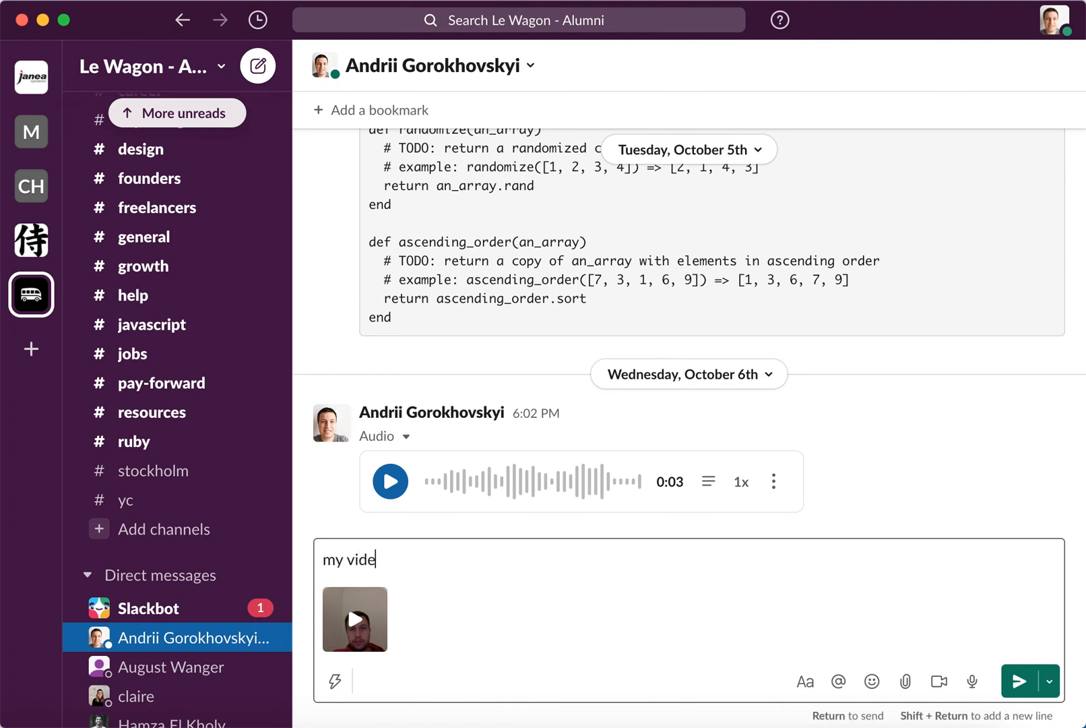
type("o clip")
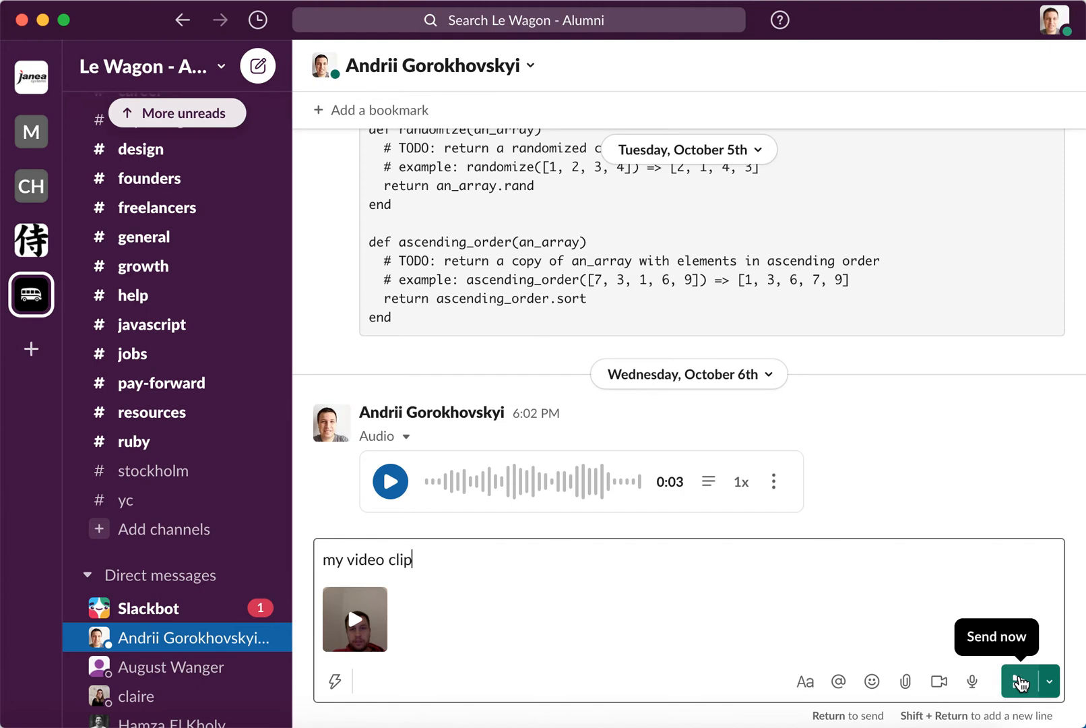
left_click(1019, 682)
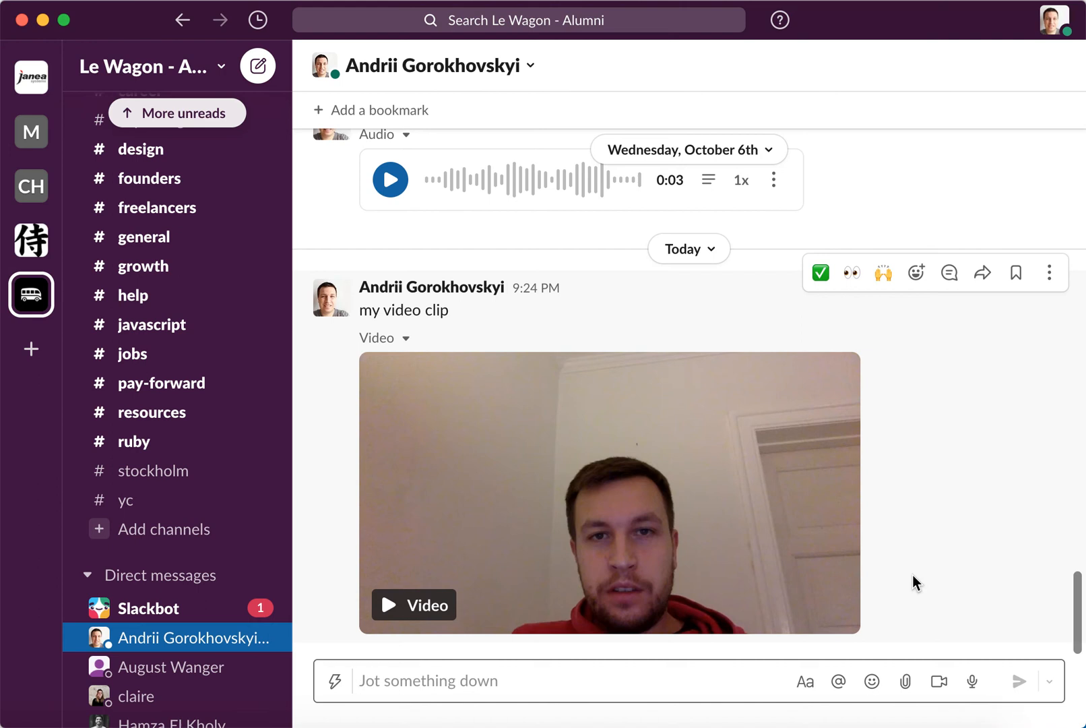
mouse_move(920, 606)
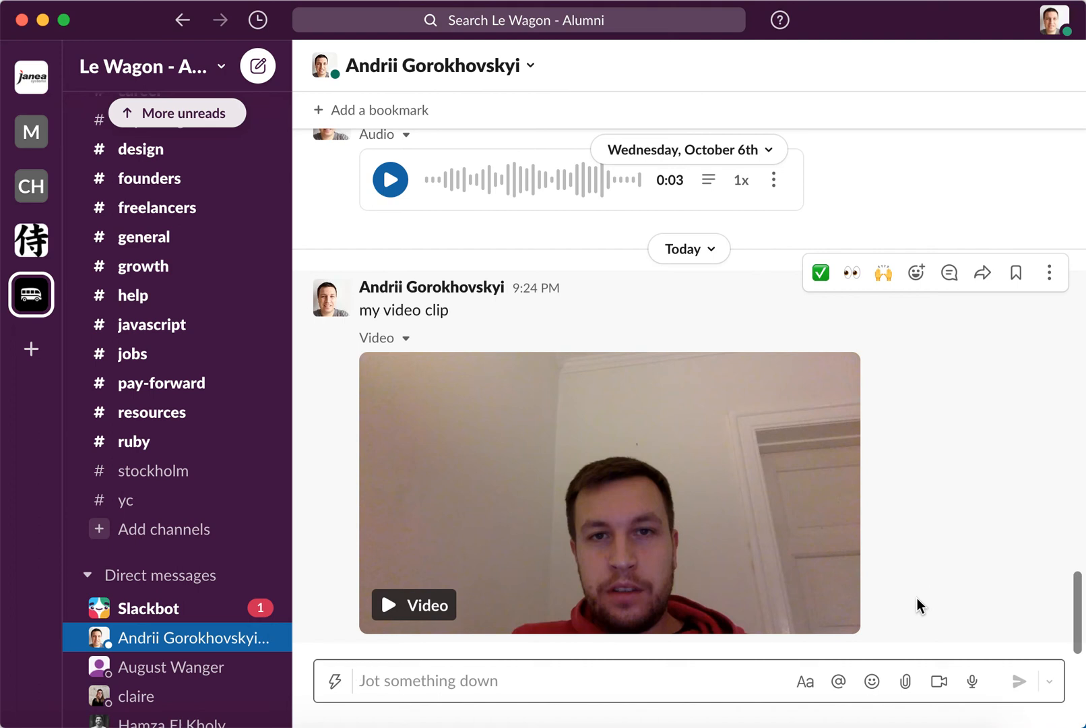
mouse_move(972, 681)
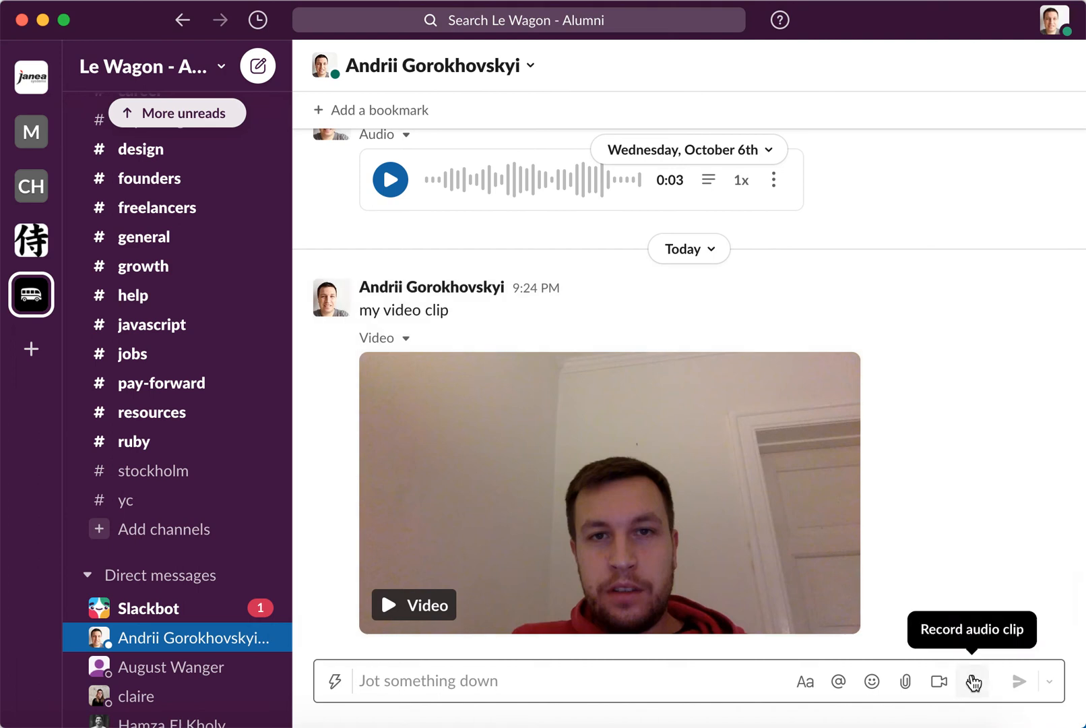
- Record a 9-second audio clip with the microphone tool and send it
left_click(972, 681)
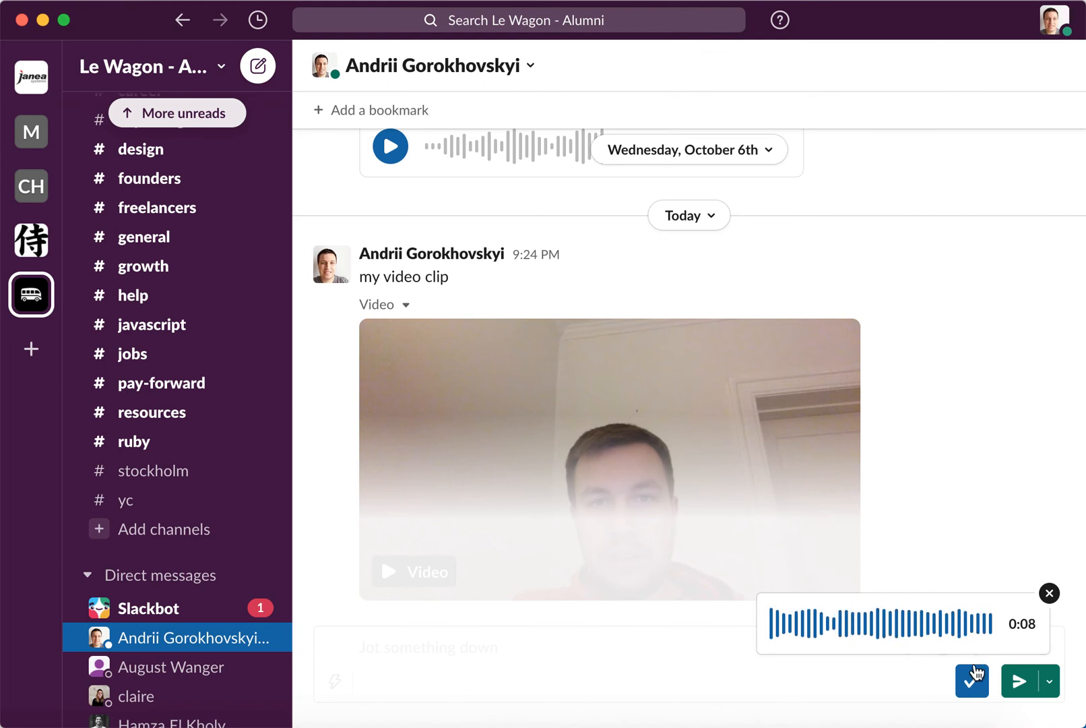
left_click(971, 679)
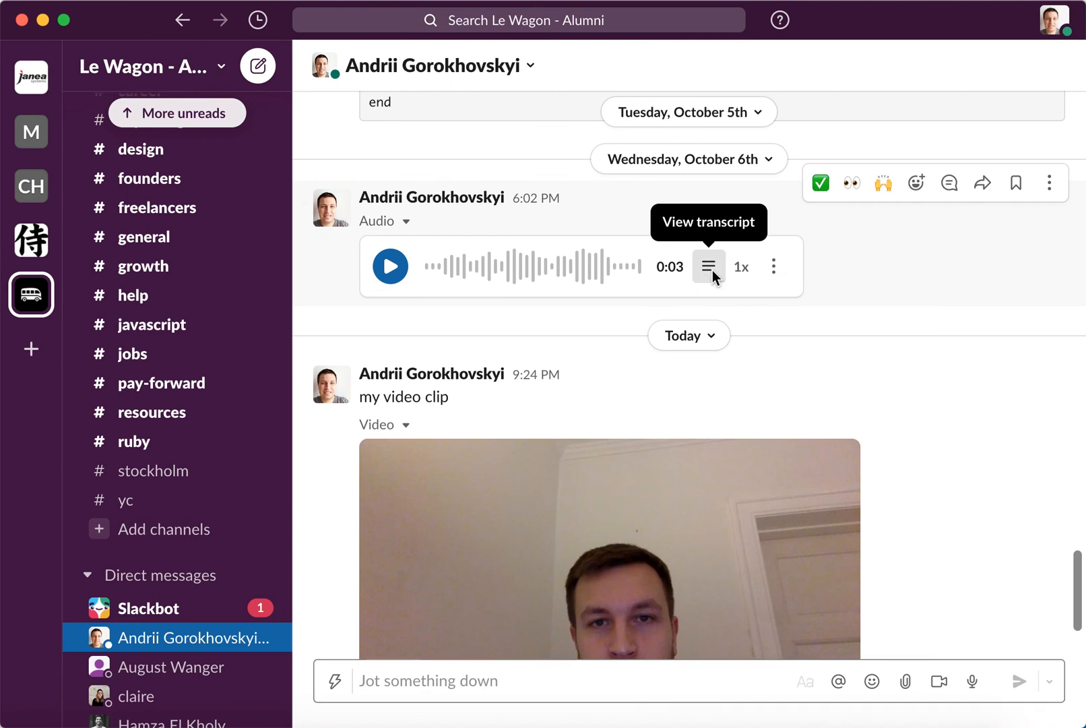
- View and close the older audio clip's transcript, replay it, then scroll to the newest messages
left_click(709, 267)
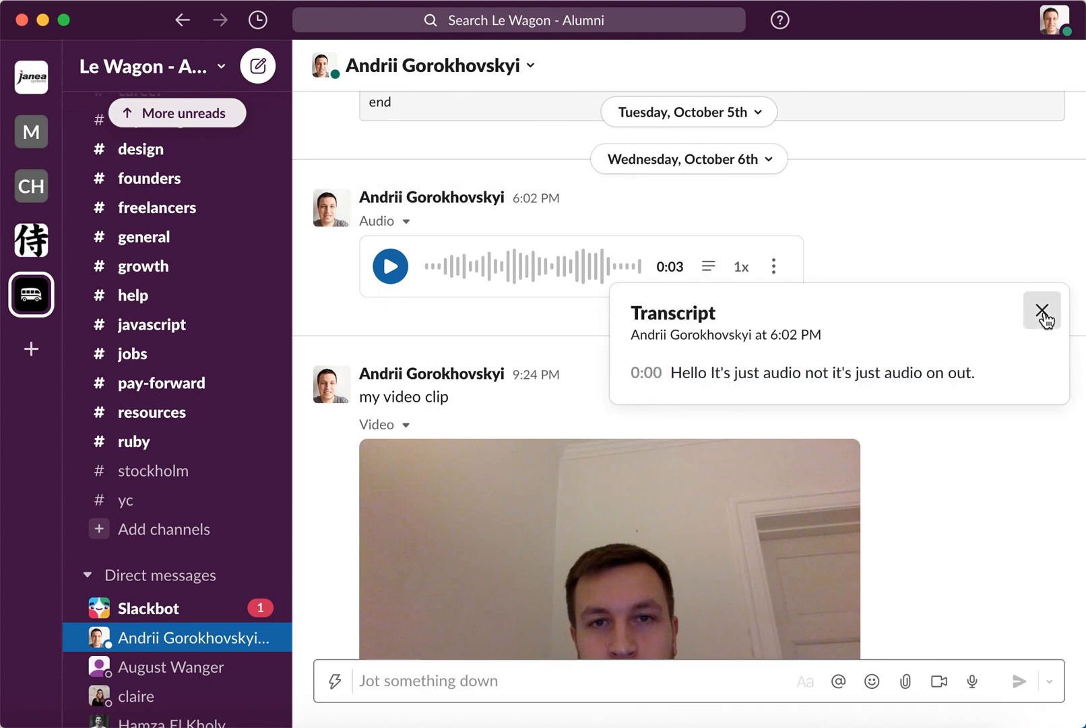
left_click(1041, 310)
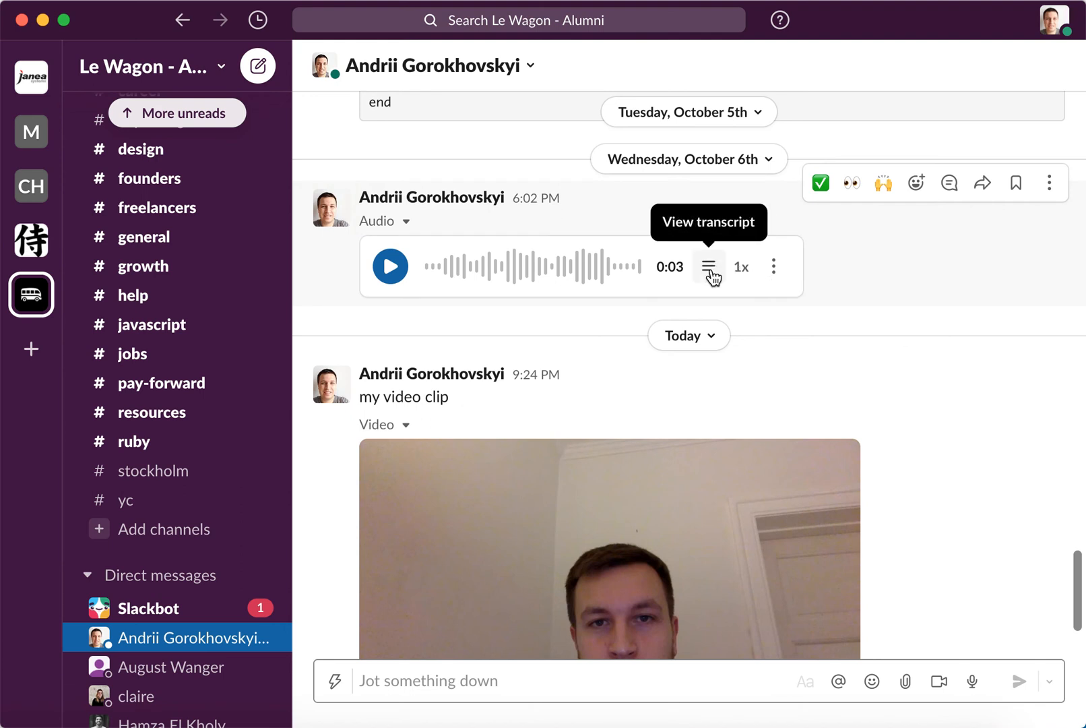
left_click(708, 266)
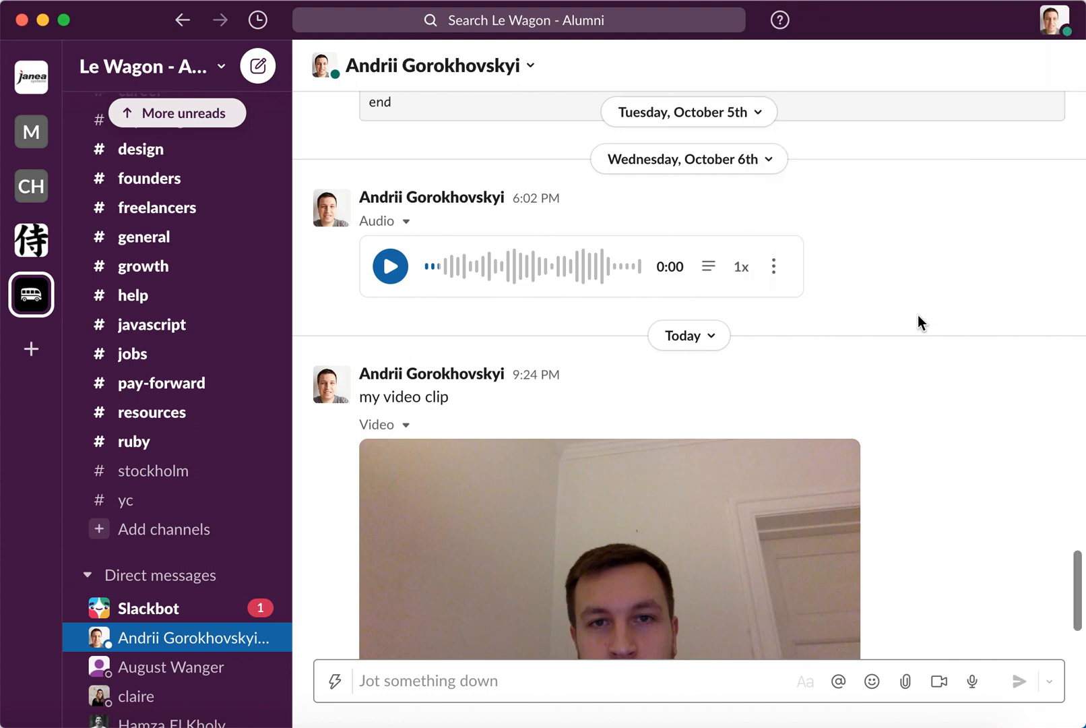
mouse_move(540, 281)
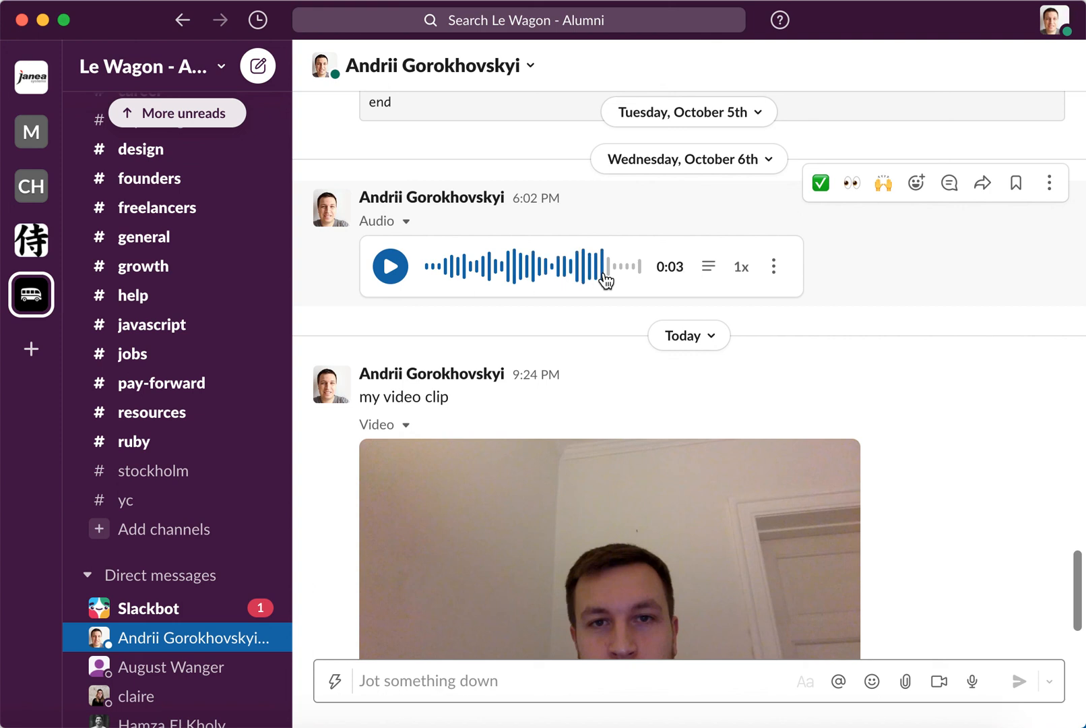
scroll("down", 3)
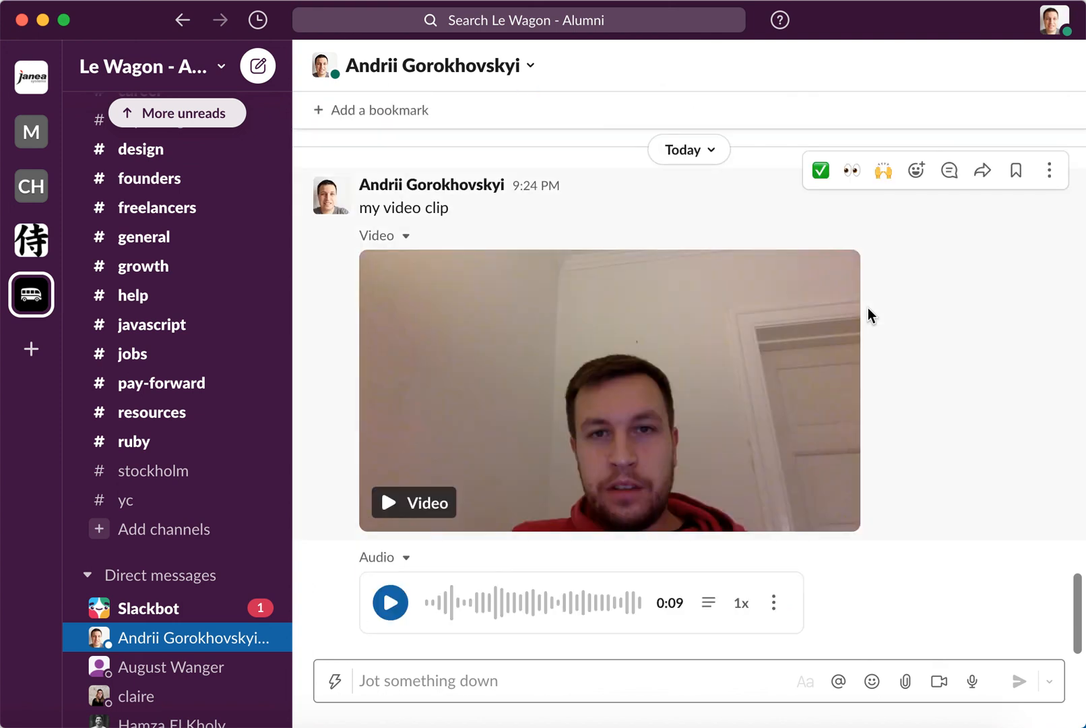